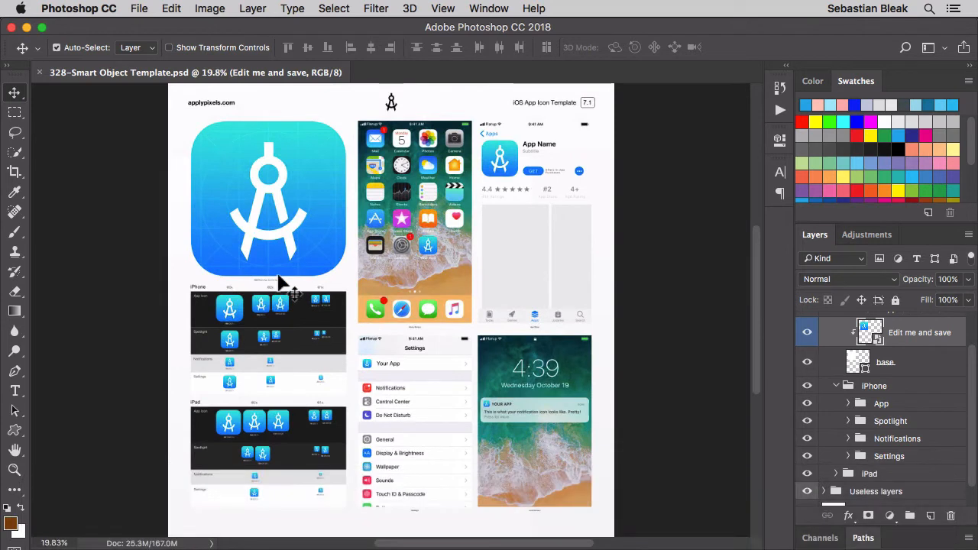
mouse_move(171, 267)
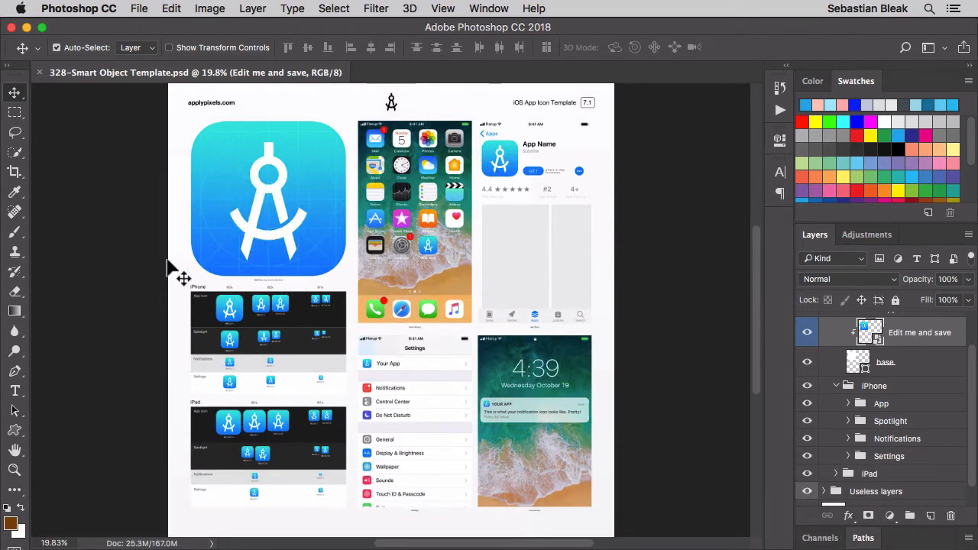
mouse_move(159, 274)
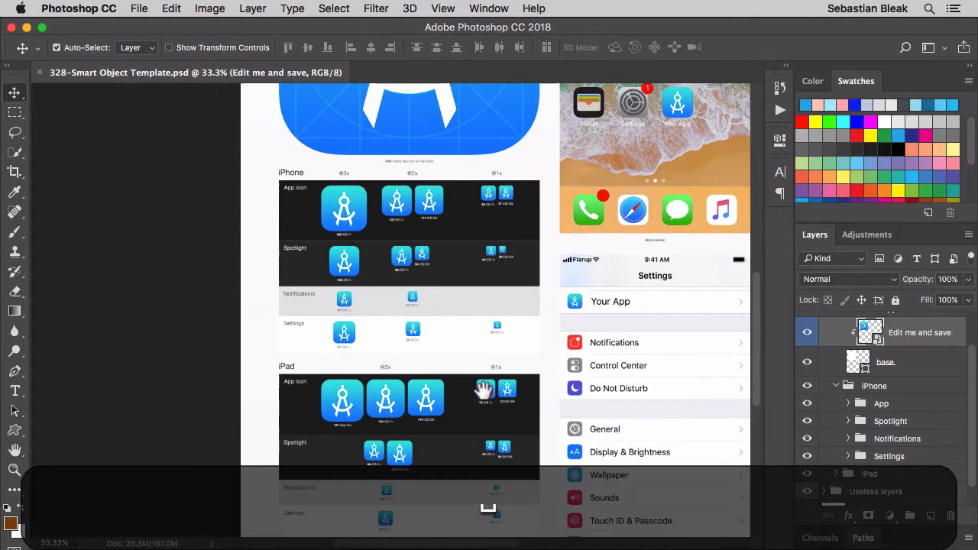
Enable the Gradient Fill 1 background in the icon smart object and save it back to the template
scroll(down, 3)
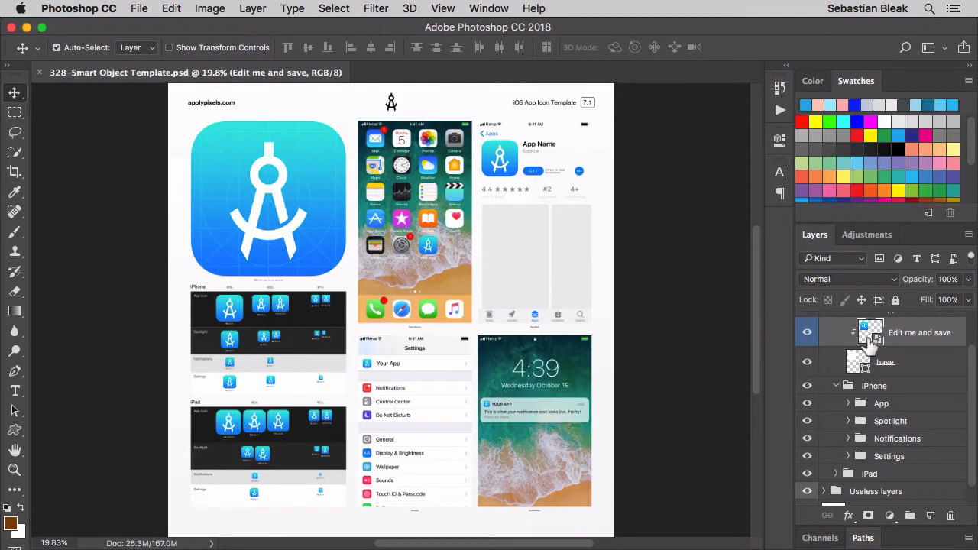
mouse_move(905, 388)
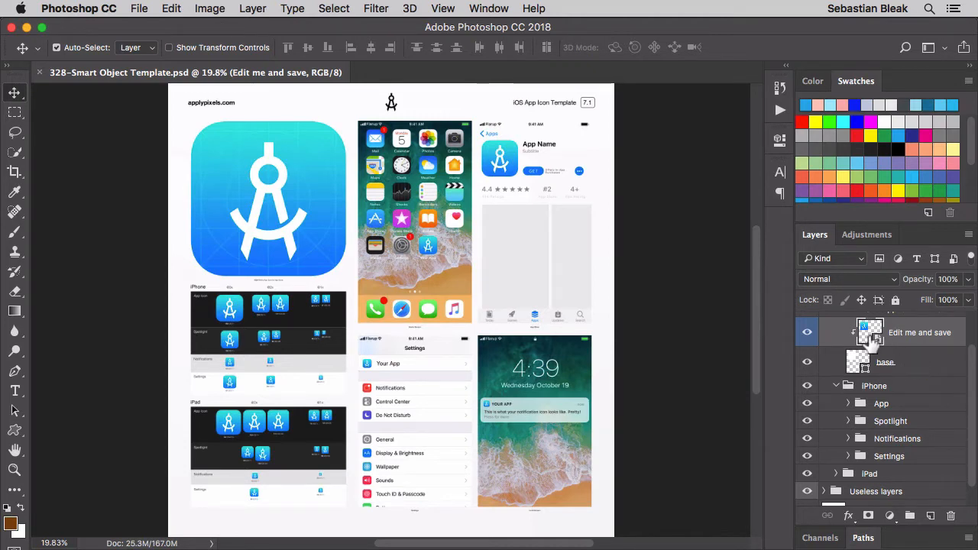
double_click(850, 332)
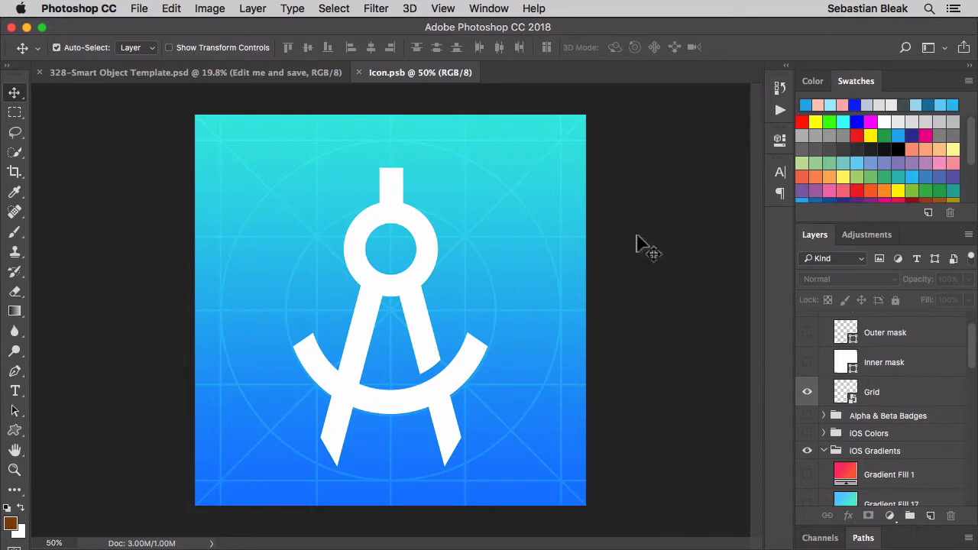
mouse_move(829, 431)
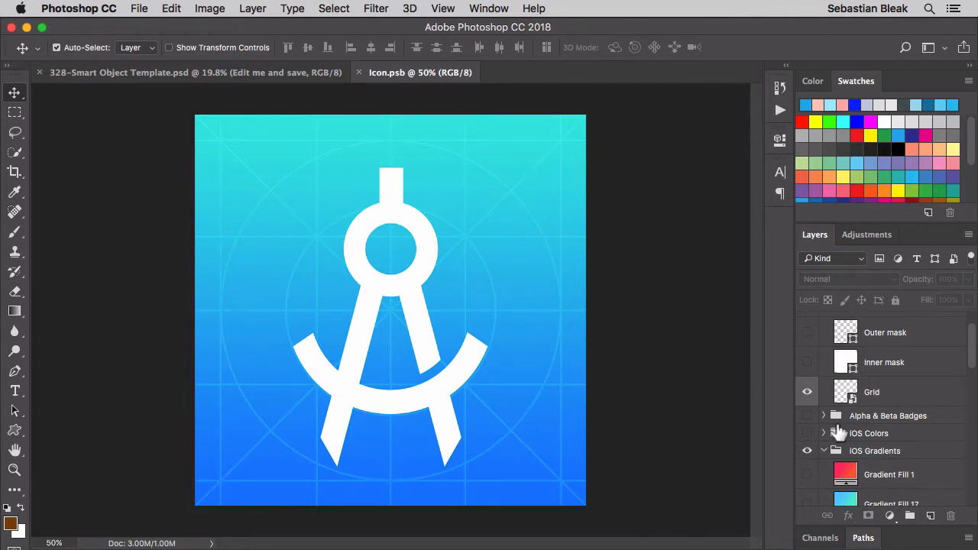
scroll(down, 3)
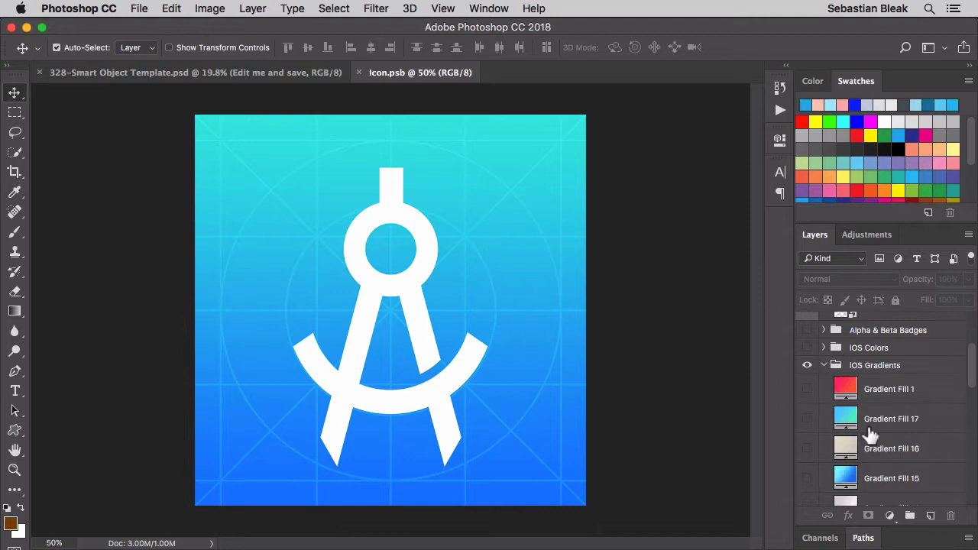
click(807, 390)
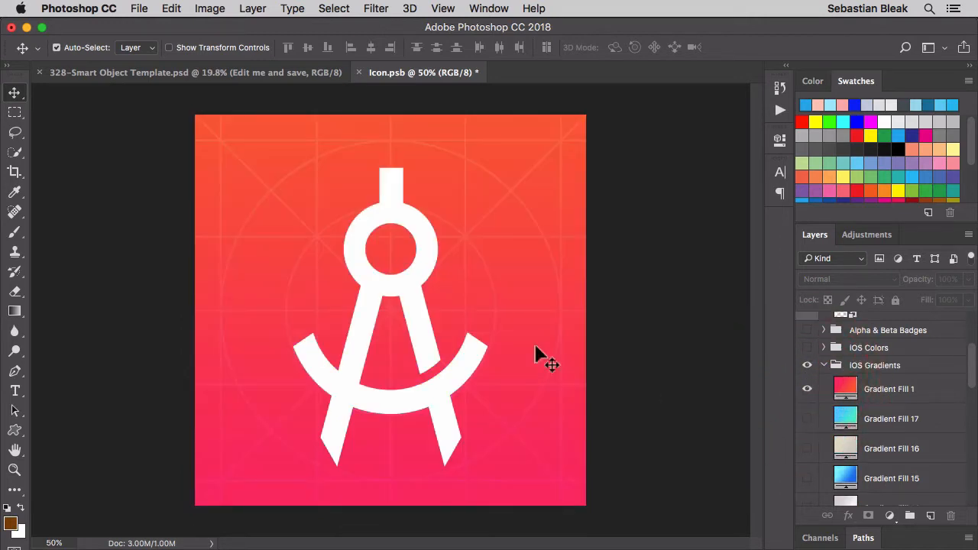
mouse_move(359, 83)
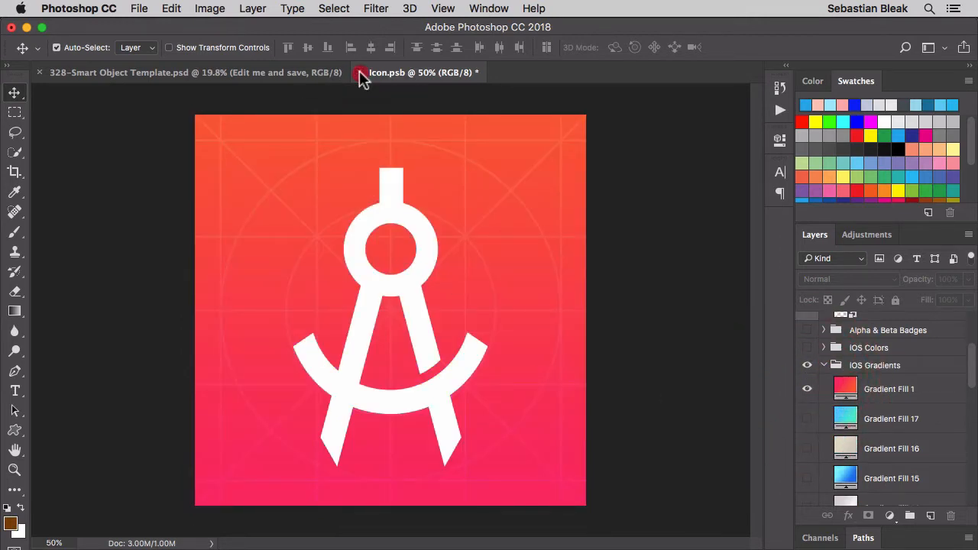
click(357, 71)
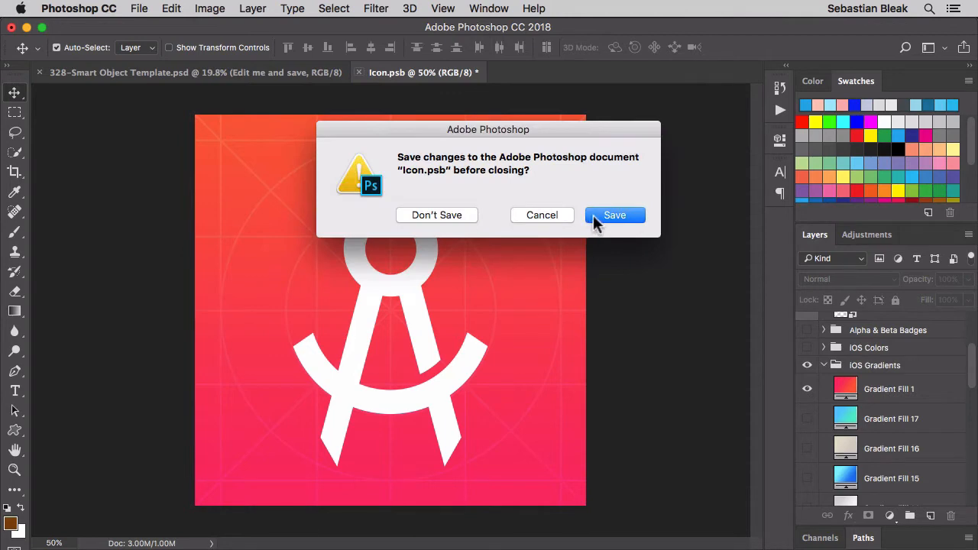
click(615, 214)
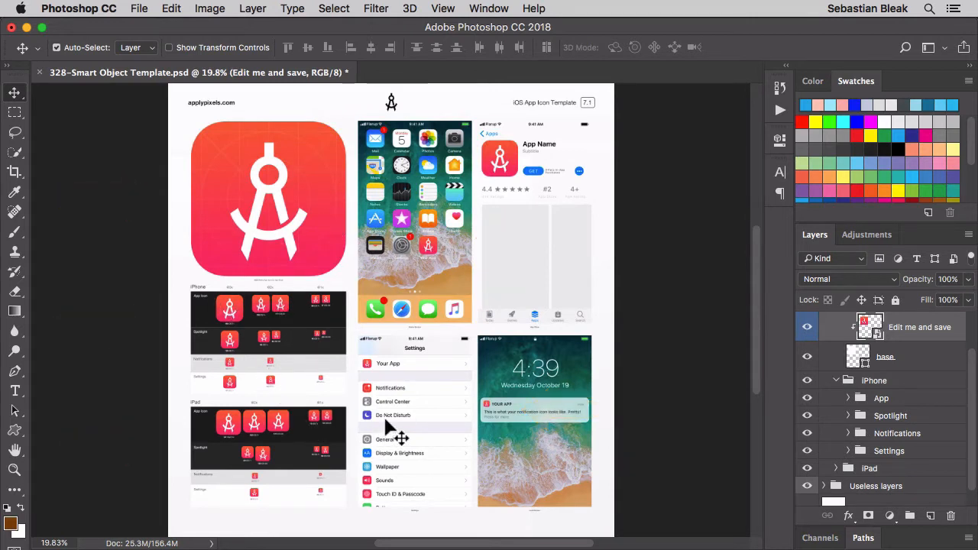
mouse_move(373, 327)
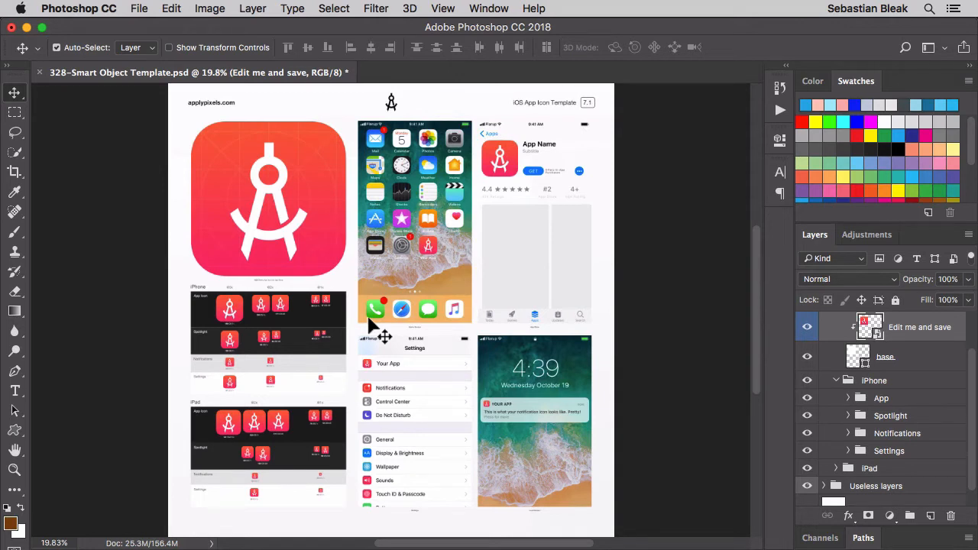
mouse_move(436, 321)
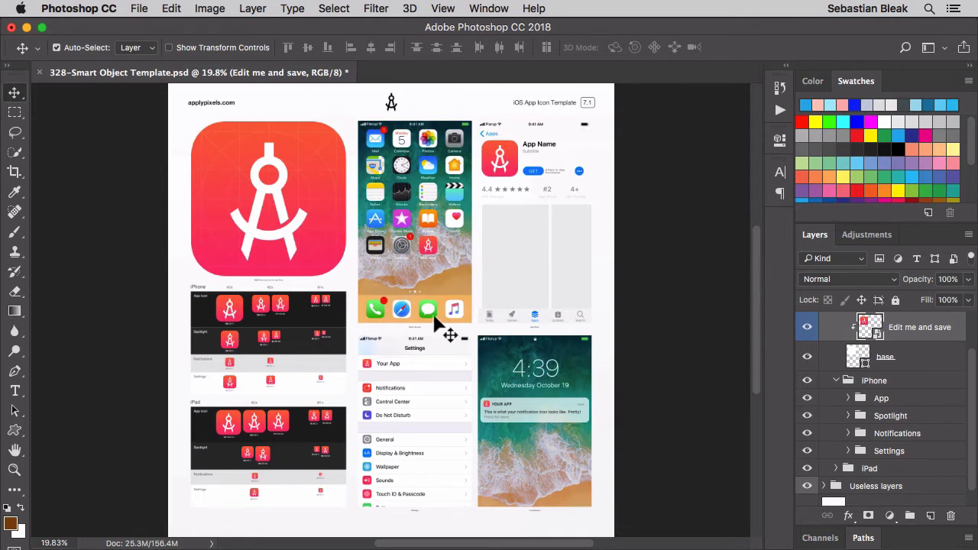
mouse_move(349, 242)
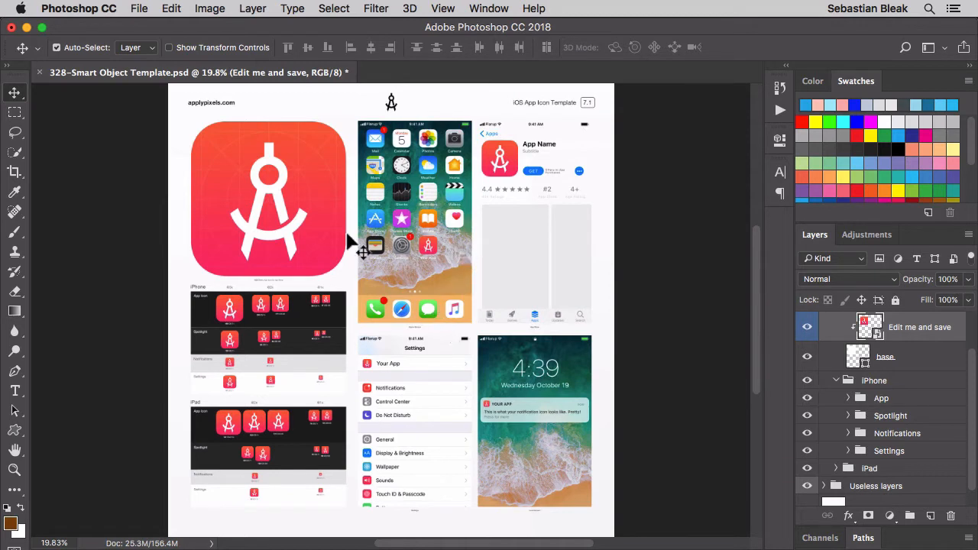
mouse_move(90, 59)
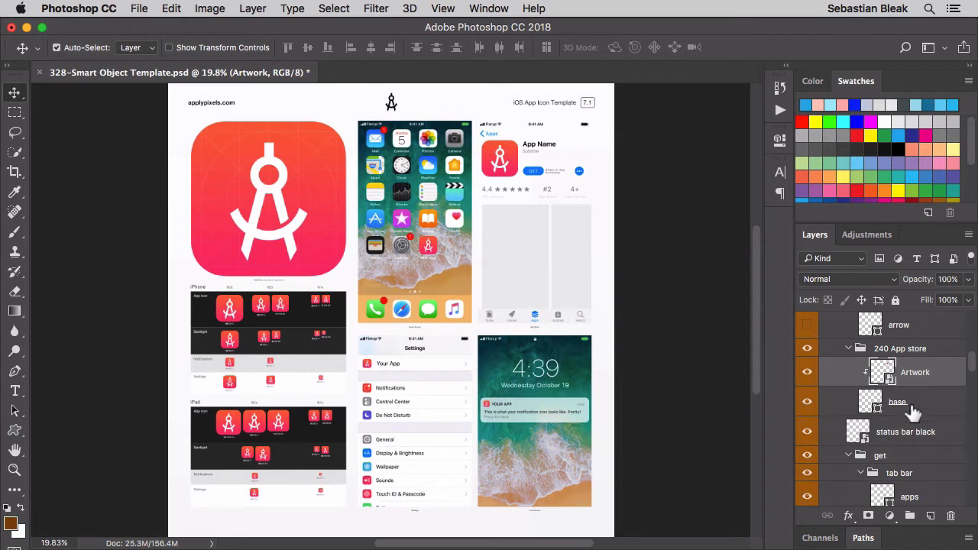
mouse_move(914, 386)
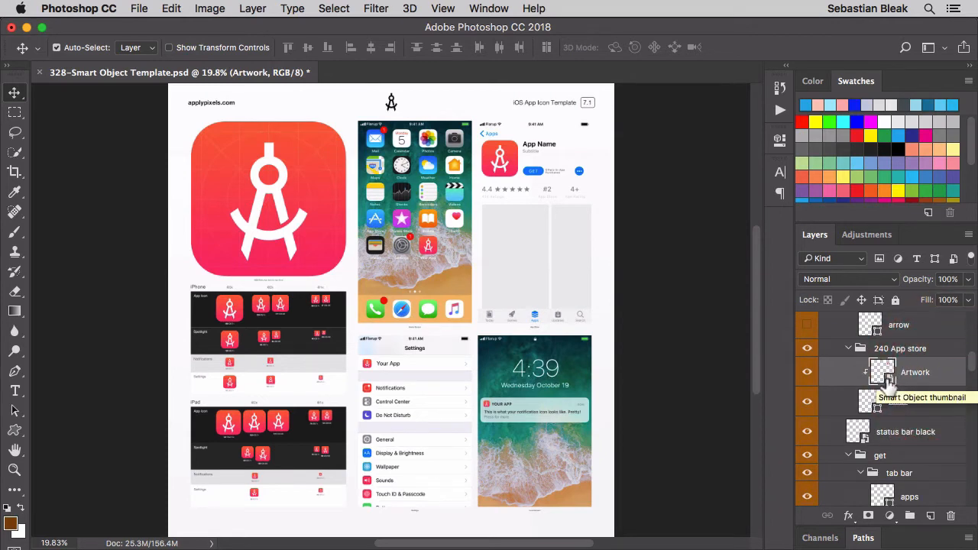
Inside Icon.psb, give the App Icon Template Glyph layer a blue fill colour
double_click(869, 373)
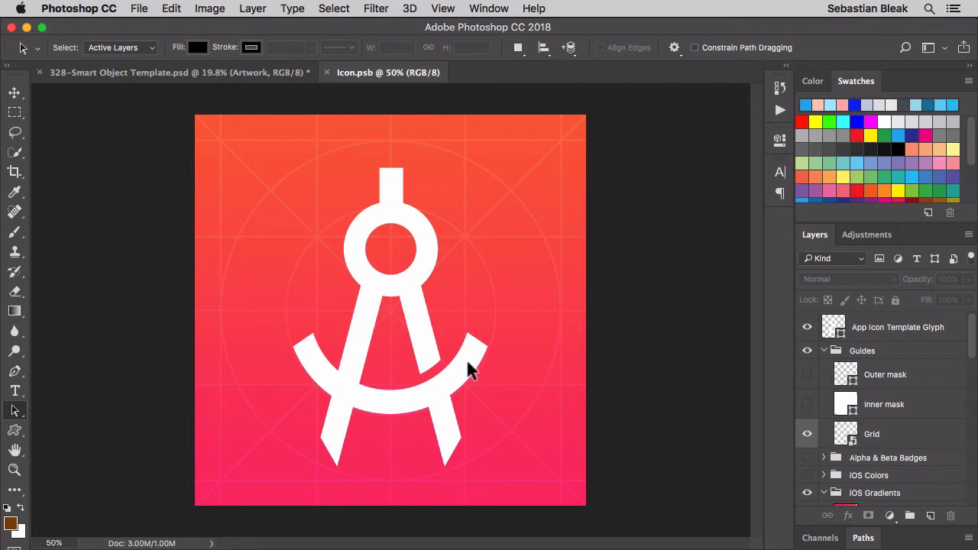
mouse_move(709, 371)
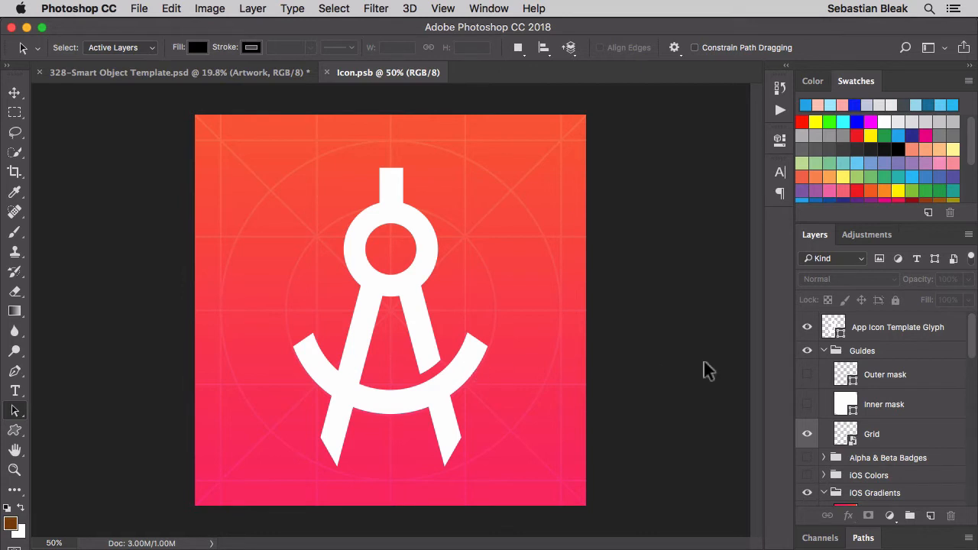
mouse_move(871, 360)
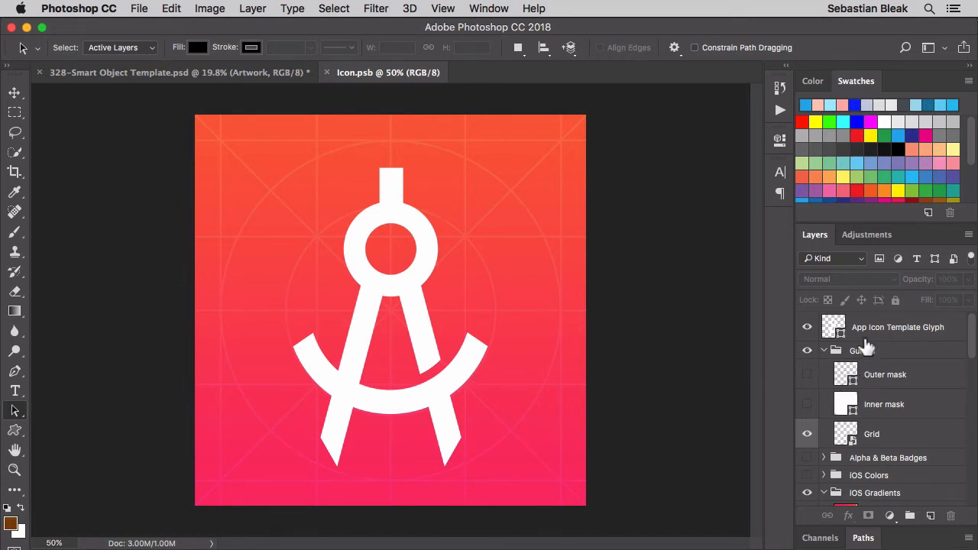
click(898, 327)
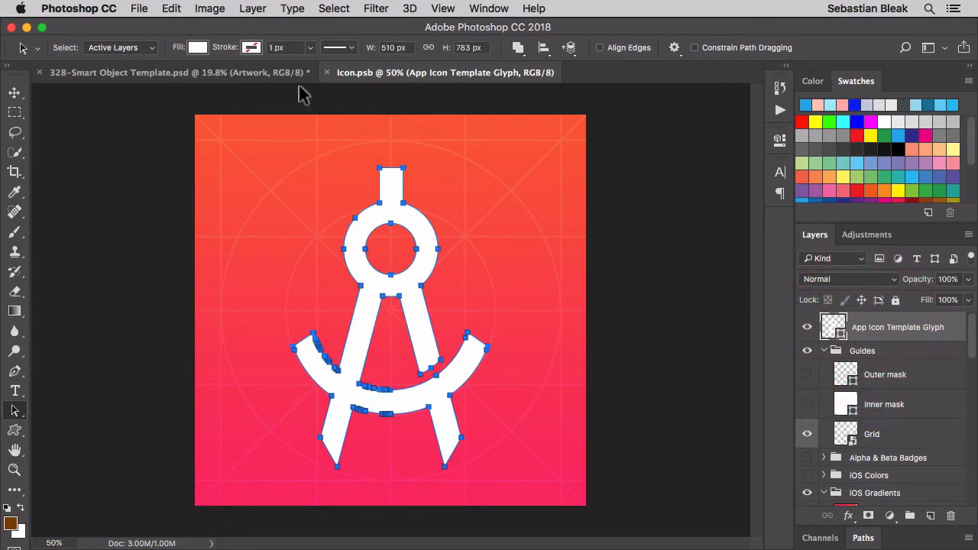
click(197, 47)
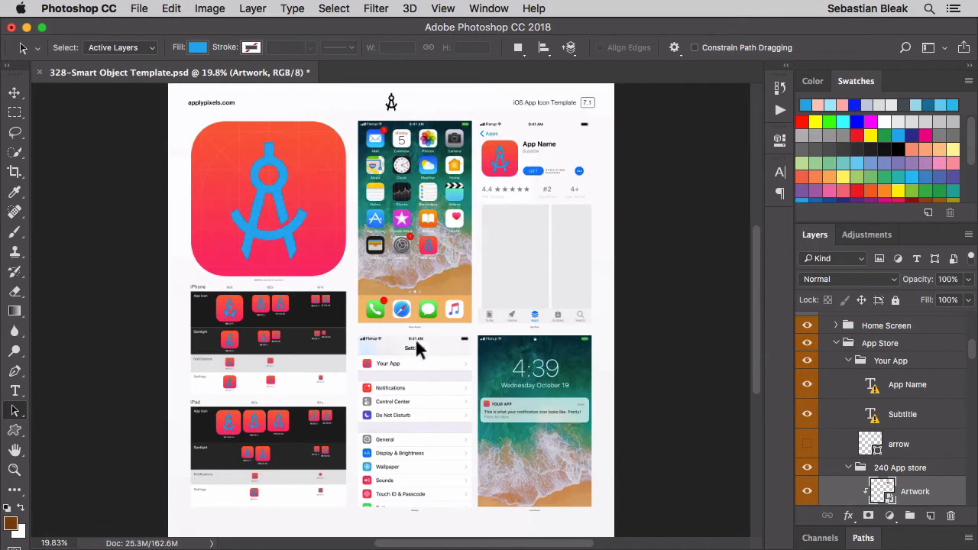
mouse_move(639, 330)
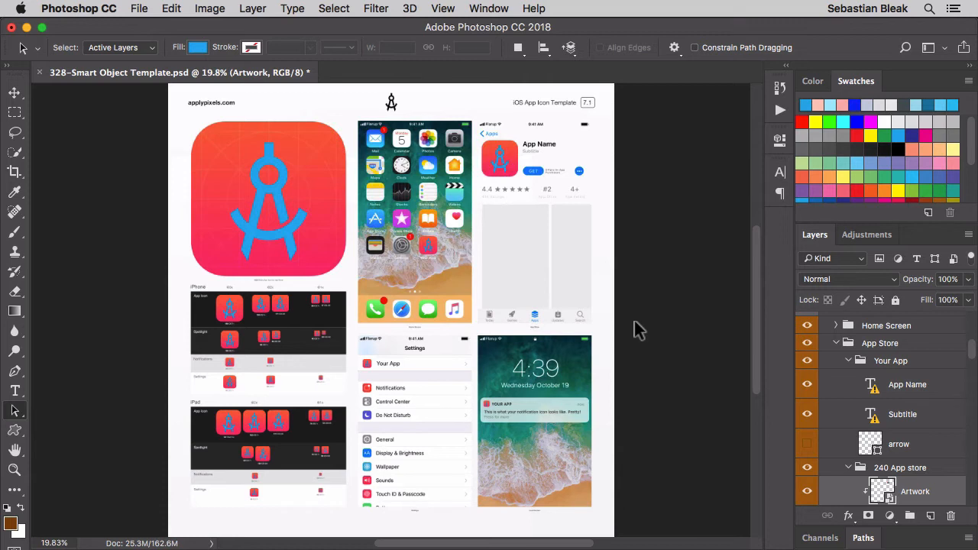
mouse_move(541, 231)
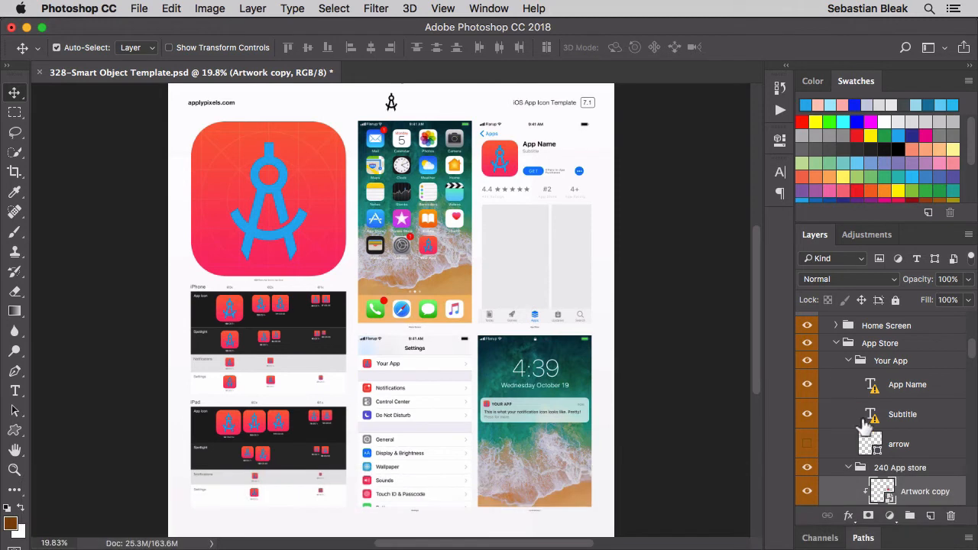
Enlarge the 'new icon' layer proportionally across the App Store preview area
scroll(down, 3)
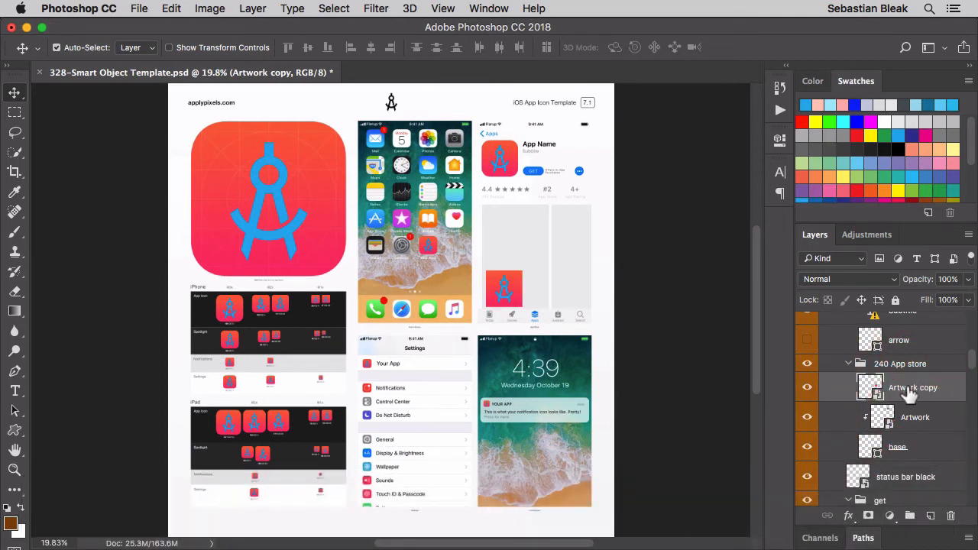
mouse_move(909, 392)
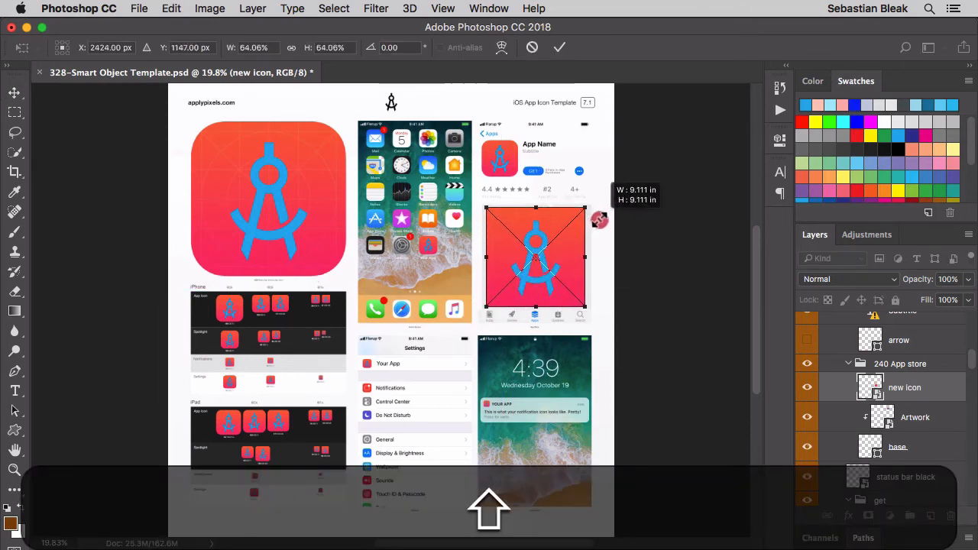
drag(584, 208, 604, 217)
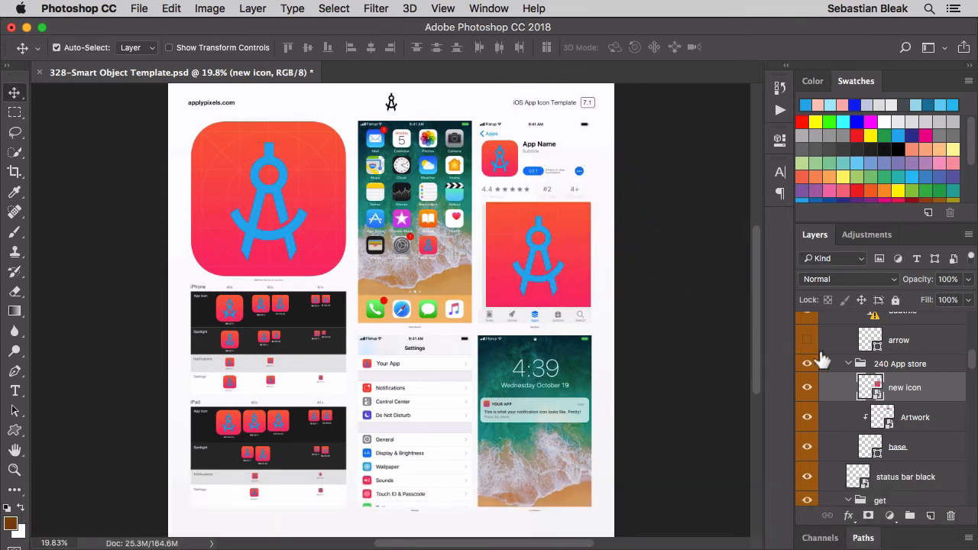
Toggle the iOS Gradients layers in the icon document to a yellow background and save it
double_click(872, 388)
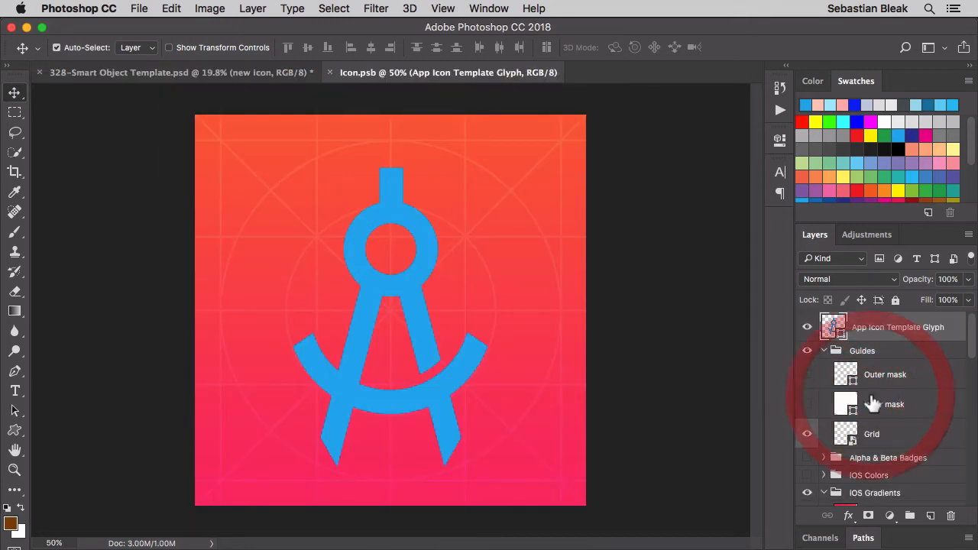
scroll(down, 3)
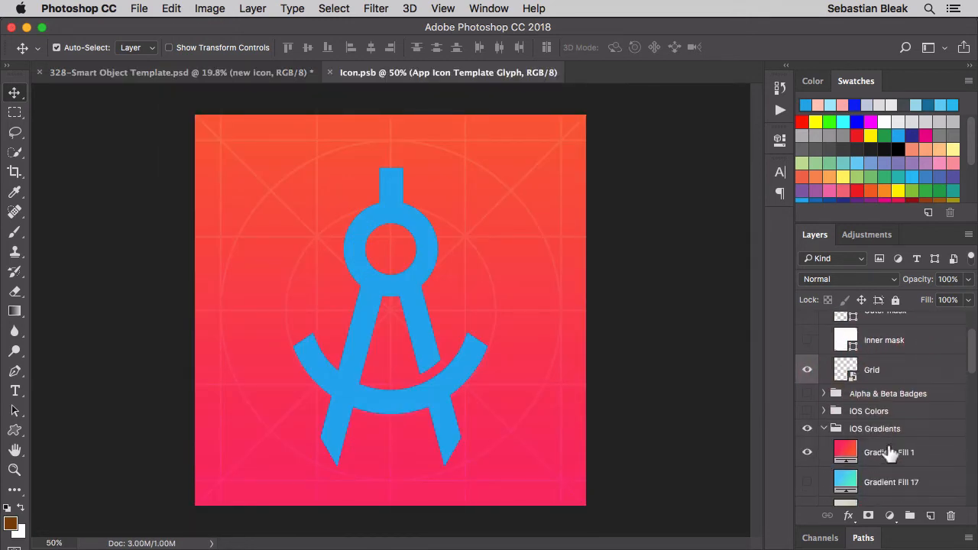
click(807, 449)
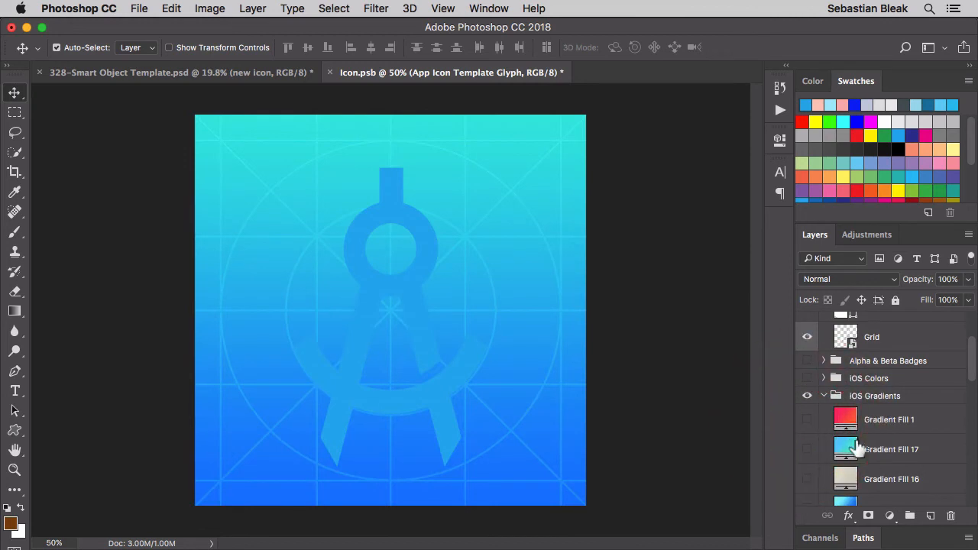
scroll(down, 3)
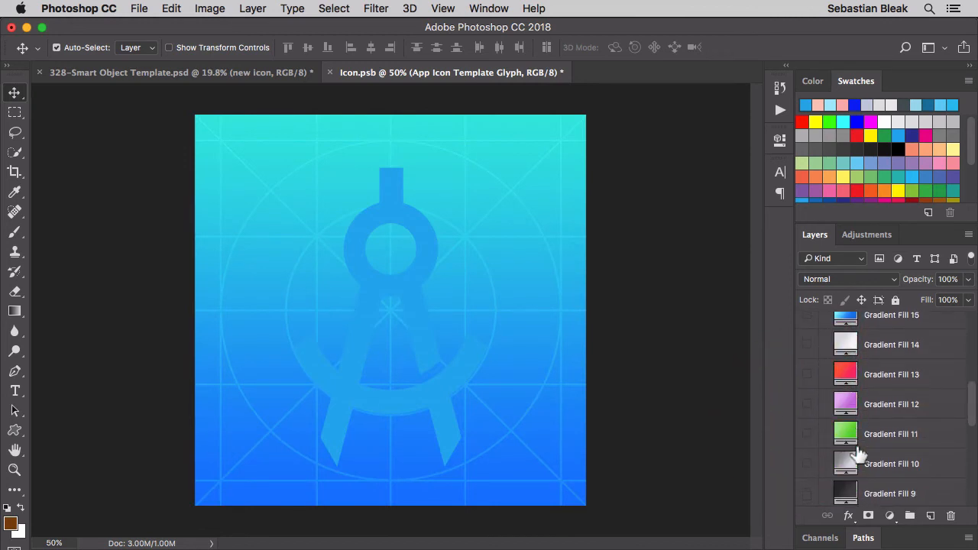
scroll(down, 3)
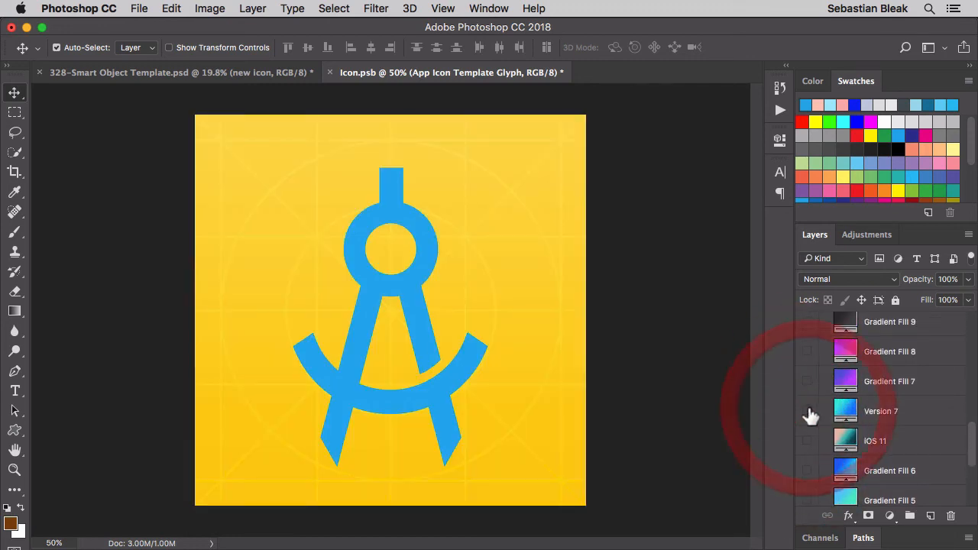
key(cmd+w)
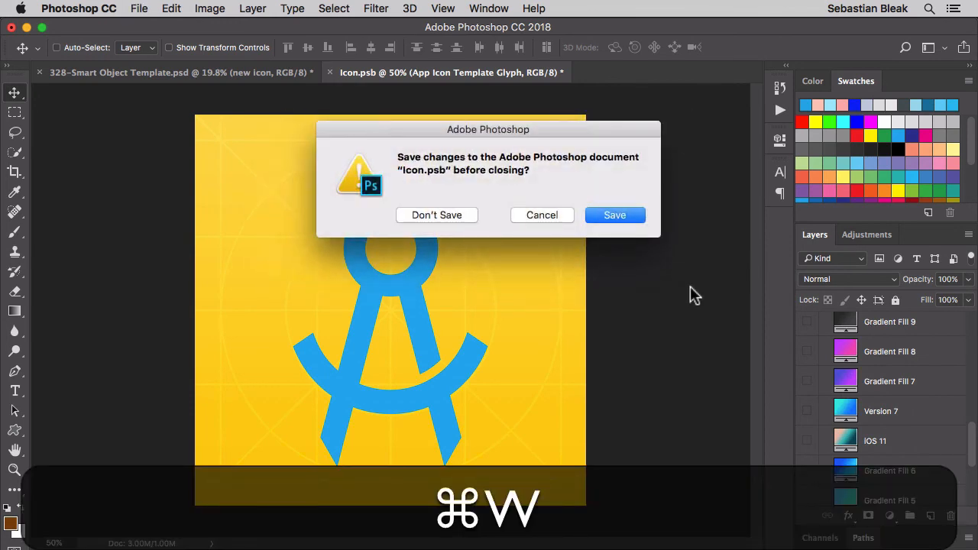
click(614, 214)
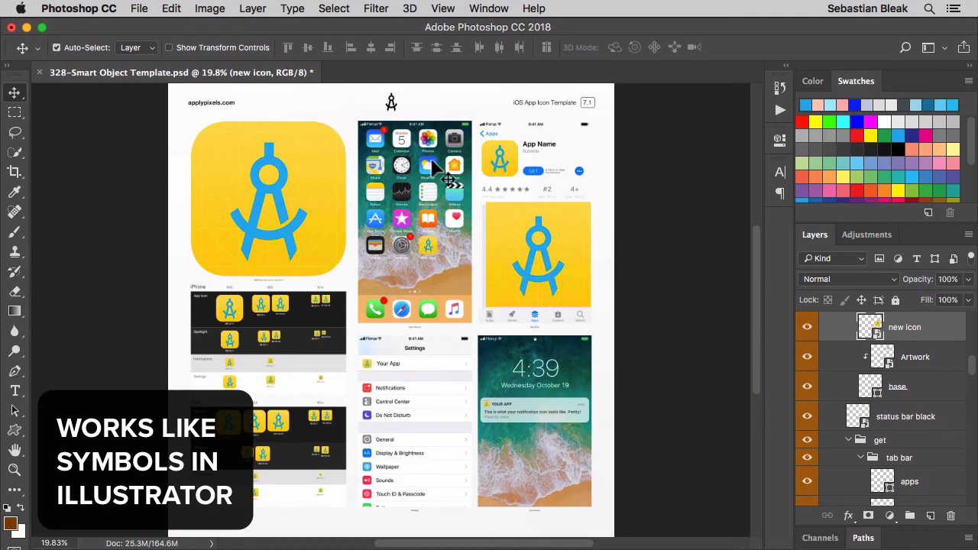
mouse_move(405, 293)
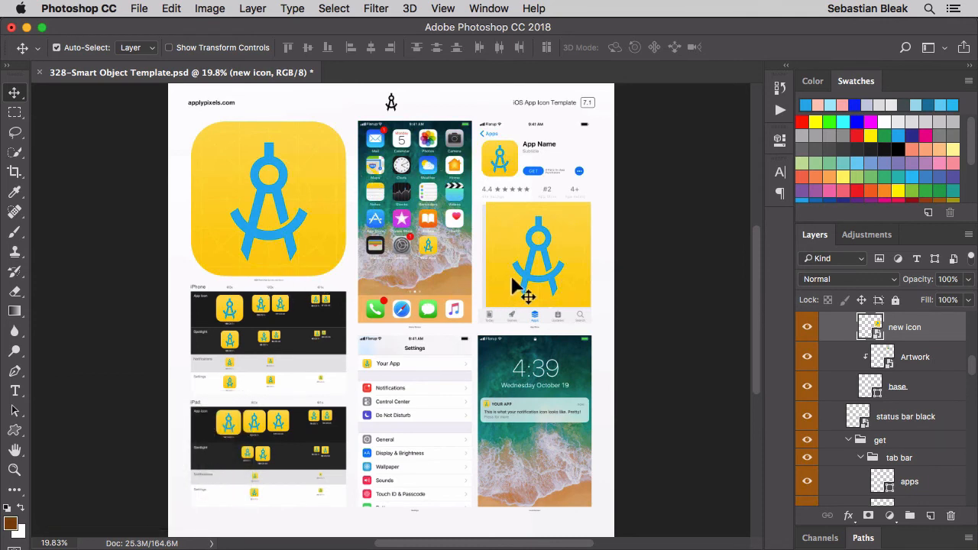
mouse_move(474, 391)
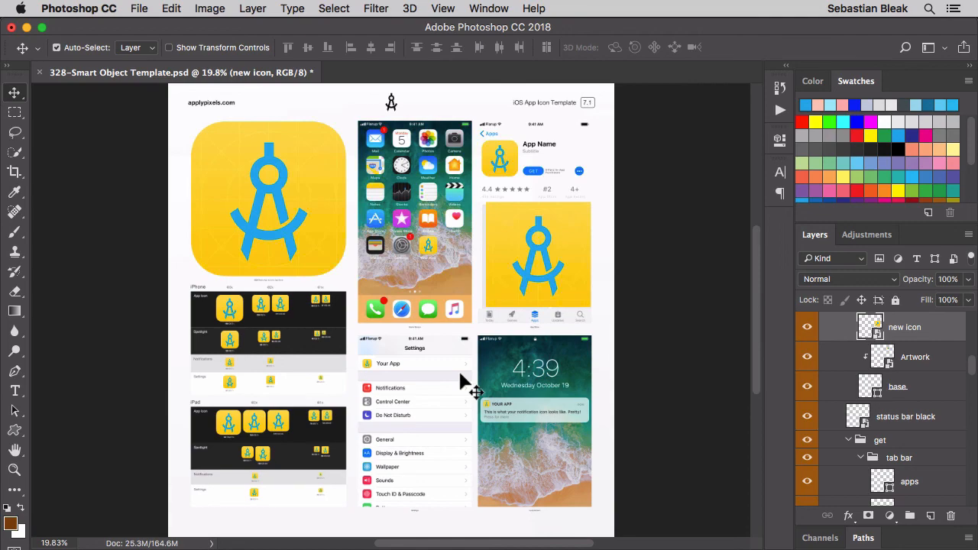